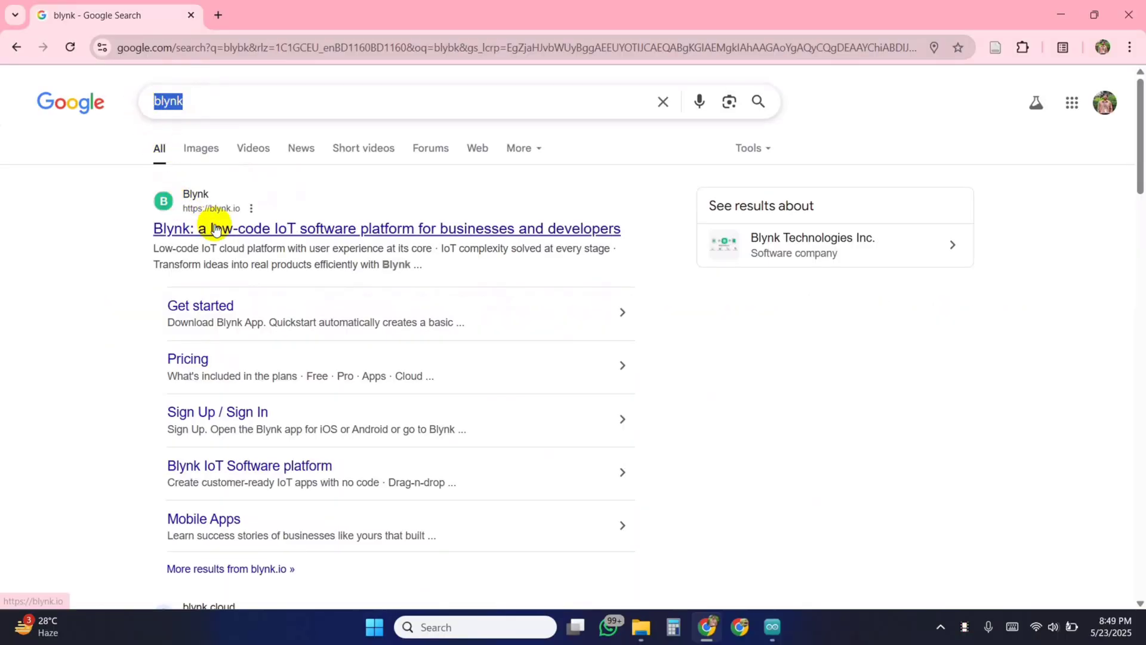
Go to the Blynk website from the Google results for 'blynk'.
{"action": "left_click", "coordinate": [214, 228]}
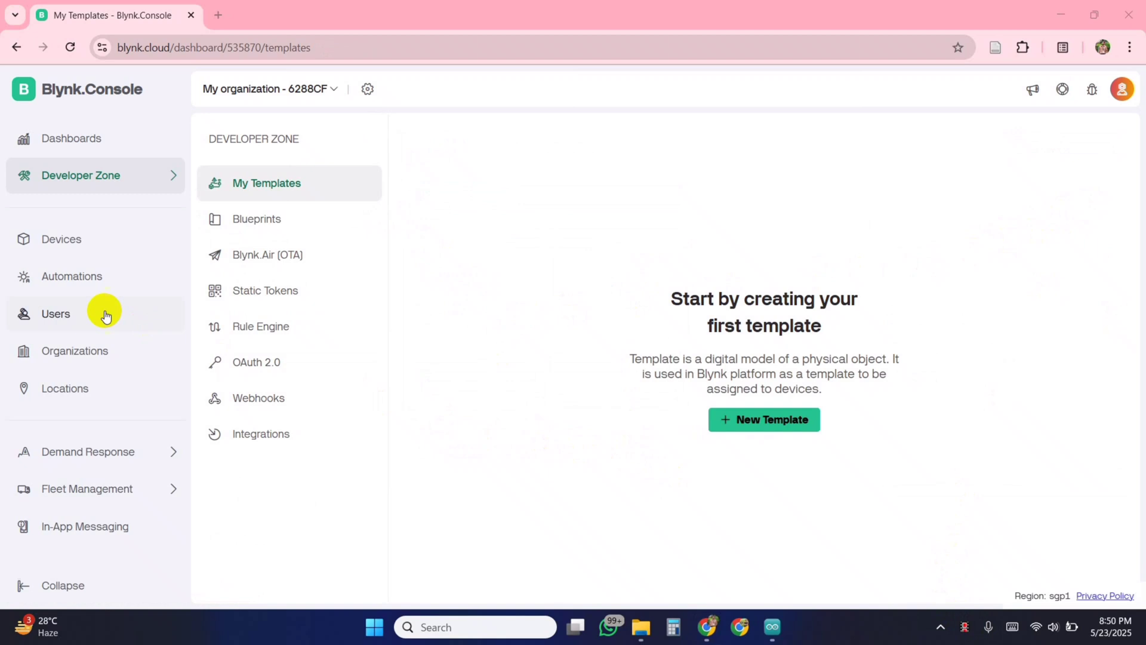
{"action": "mouse_move", "coordinate": [763, 419]}
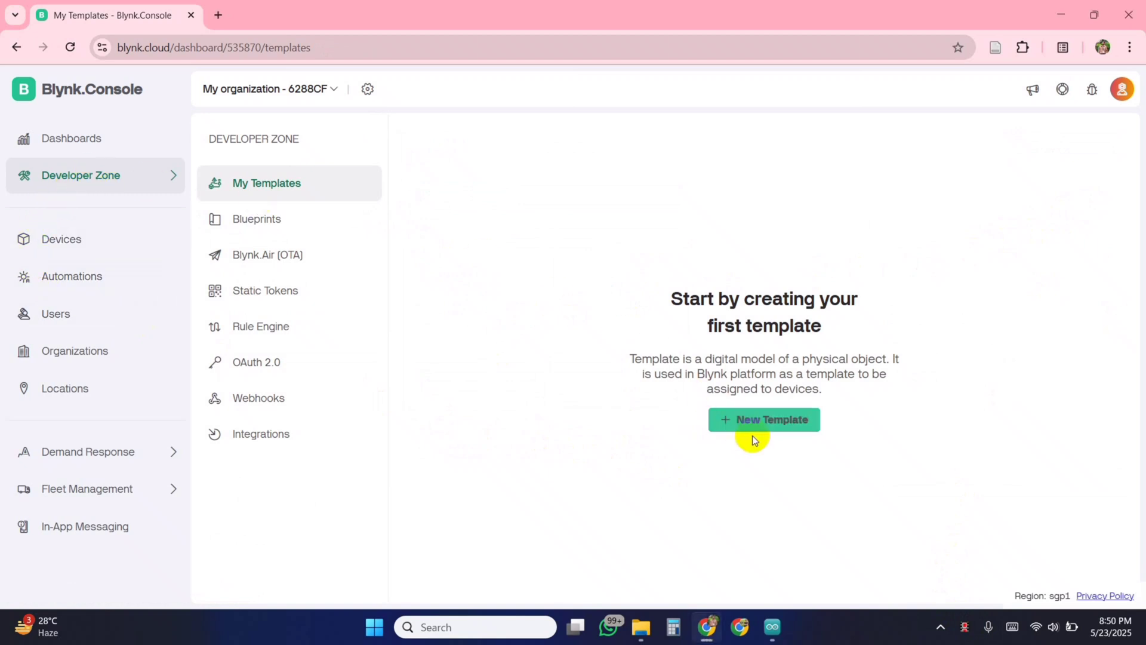
Create a new template named DS18B20 Temp Sensor for ESP32 hardware over WiFi.
{"action": "left_click", "coordinate": [763, 419]}
{"action": "type", "text": "DS18B20 Temp Sensor"}
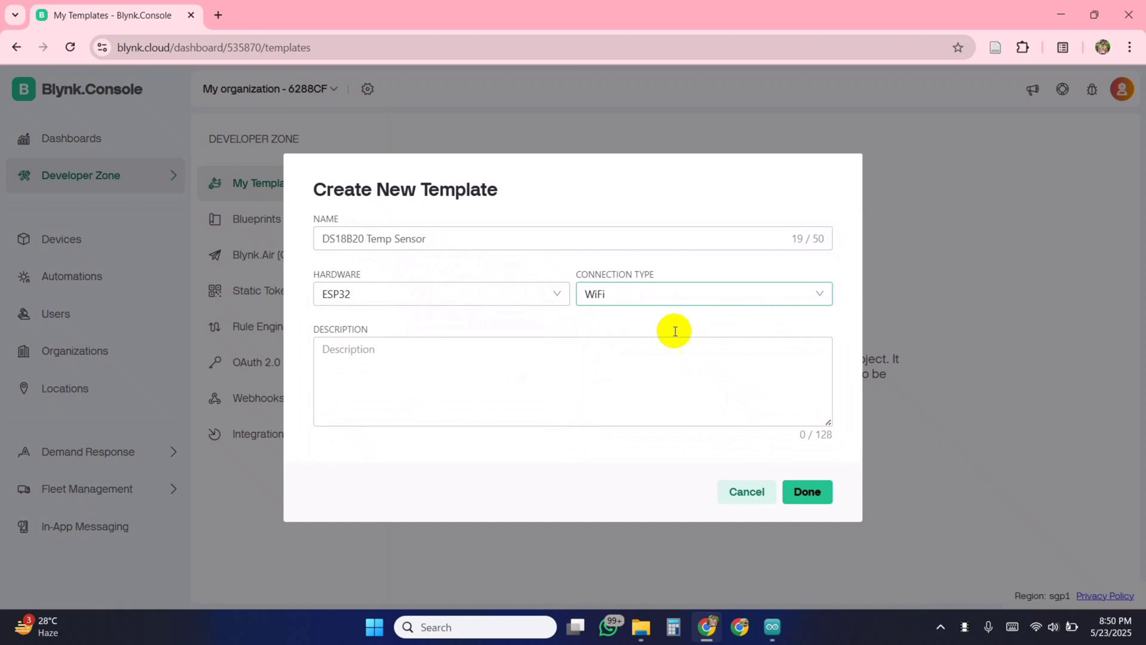
{"action": "left_click", "coordinate": [807, 490]}
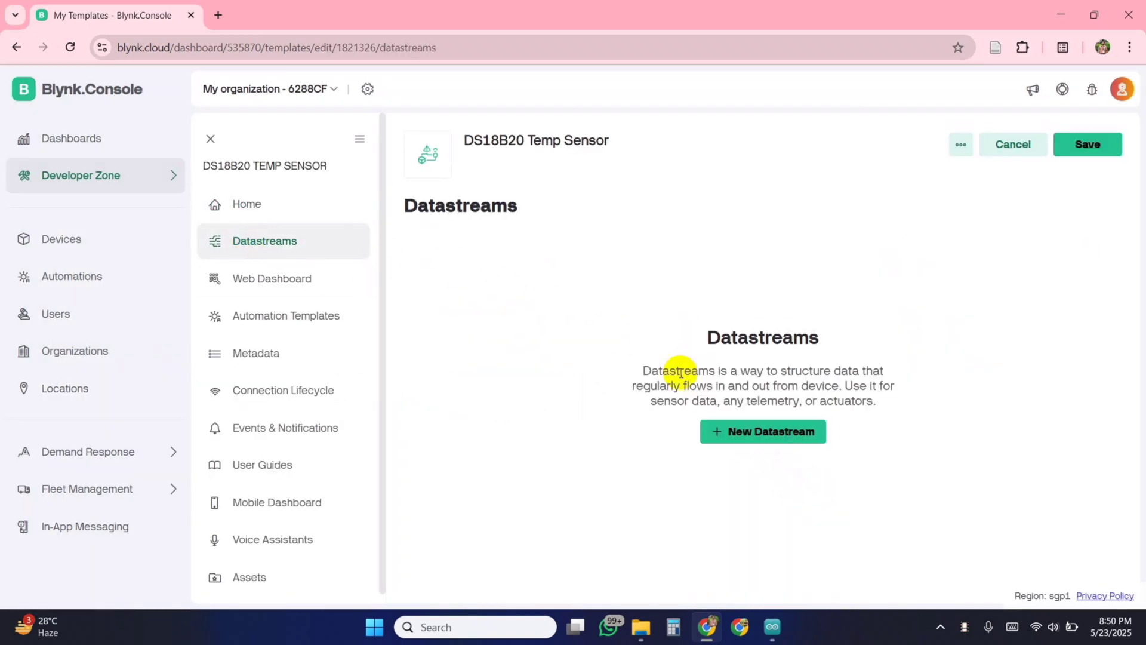
Add two virtual-pin datastreams: Temp Celsius on V0 and Temp Fahrenheit on V1.
{"action": "left_click", "coordinate": [763, 431]}
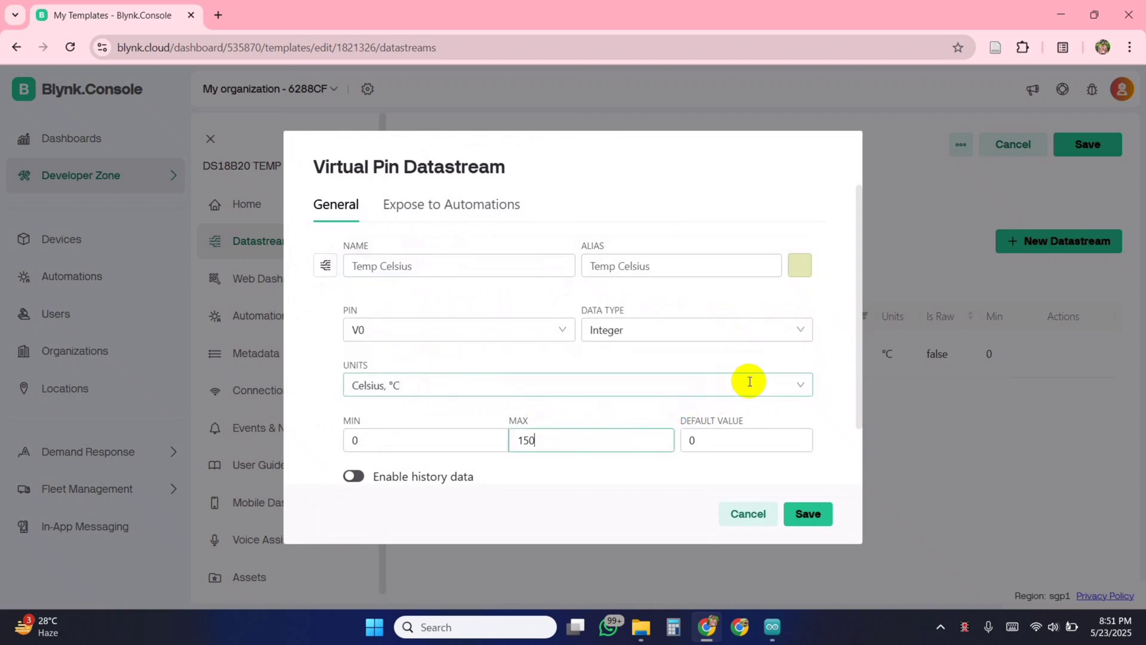
{"action": "left_click", "coordinate": [694, 329]}
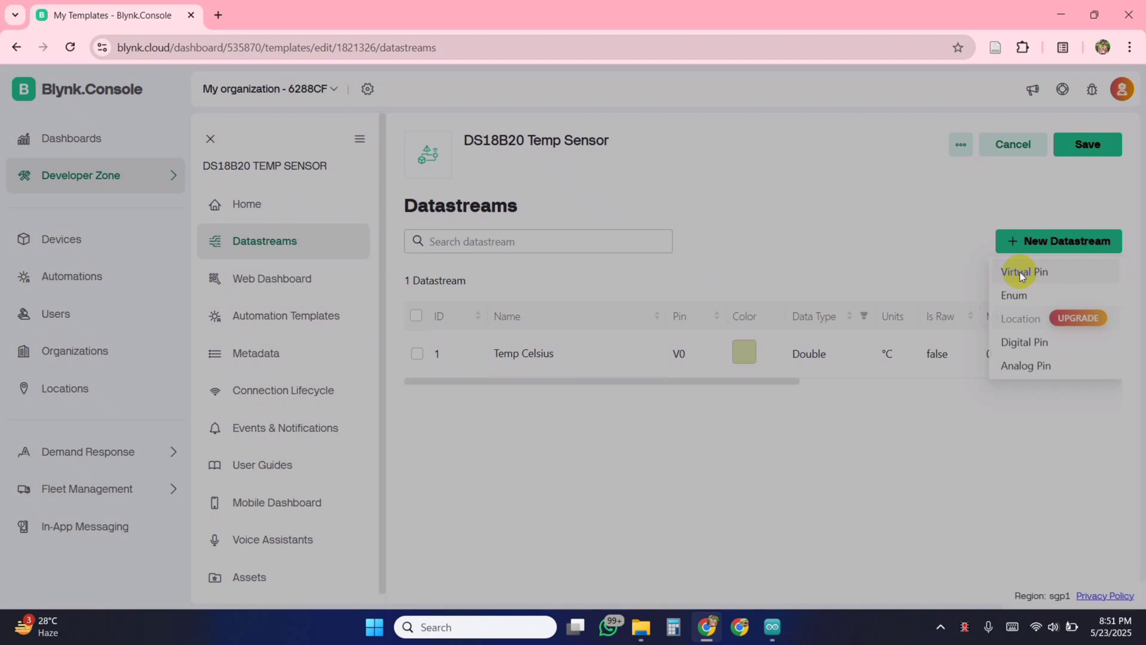
{"action": "left_click", "coordinate": [1024, 271]}
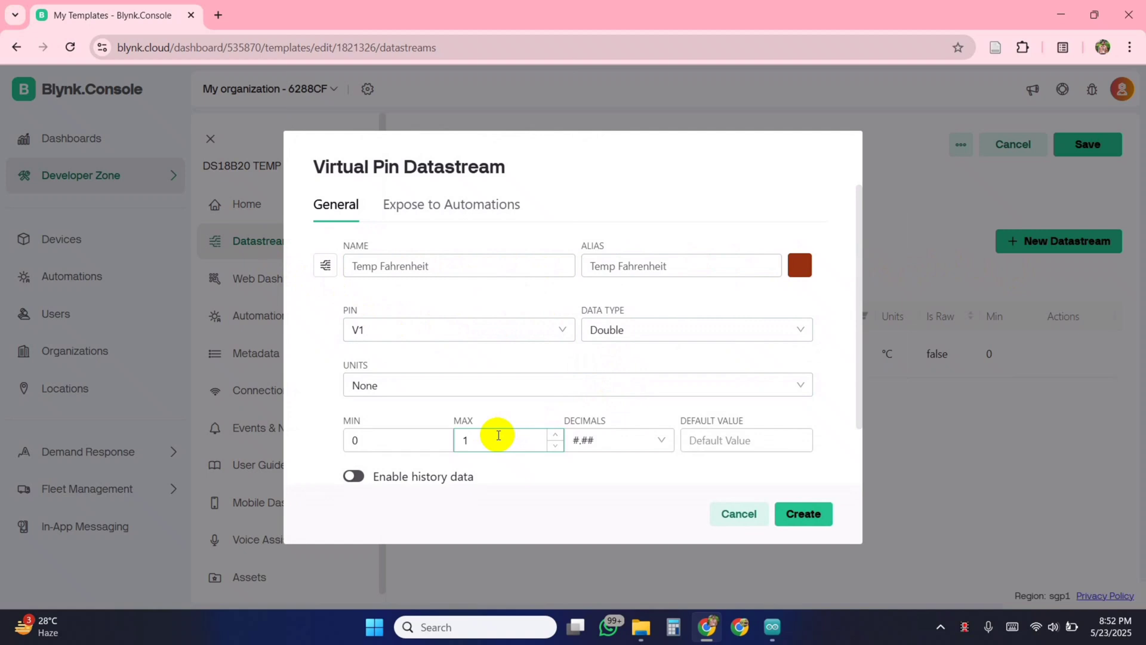
{"action": "left_click", "coordinate": [619, 441]}
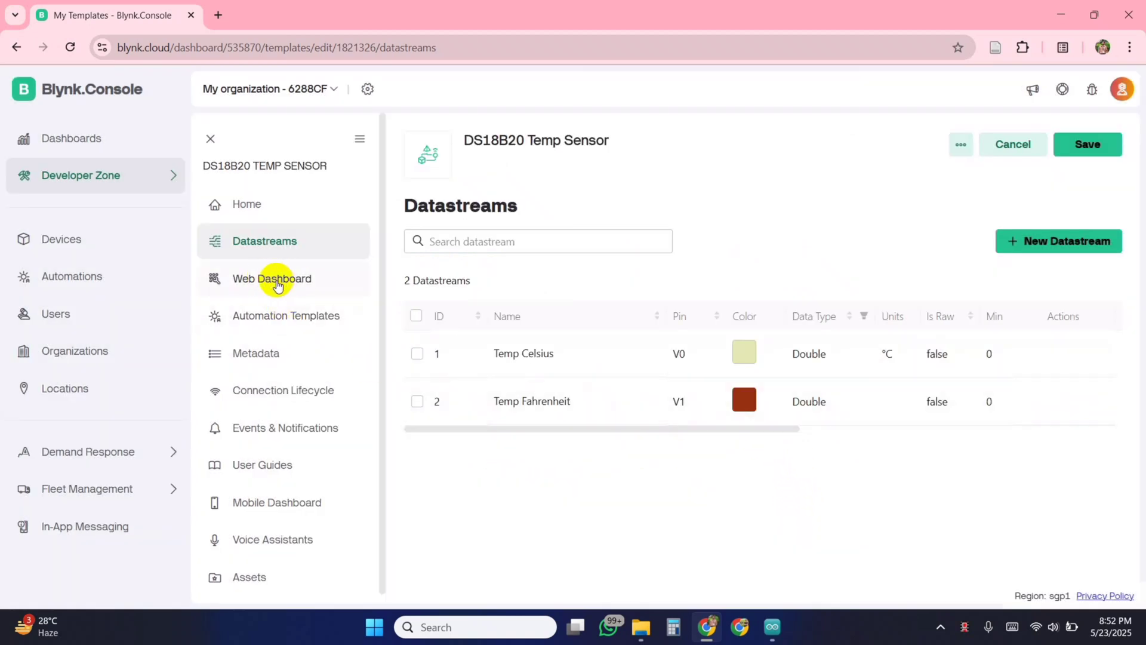
Add Celsius (V0) and Fahrenheit (V1) gauges ranging 0–150 to the web dashboard and save.
{"action": "left_click", "coordinate": [271, 278]}
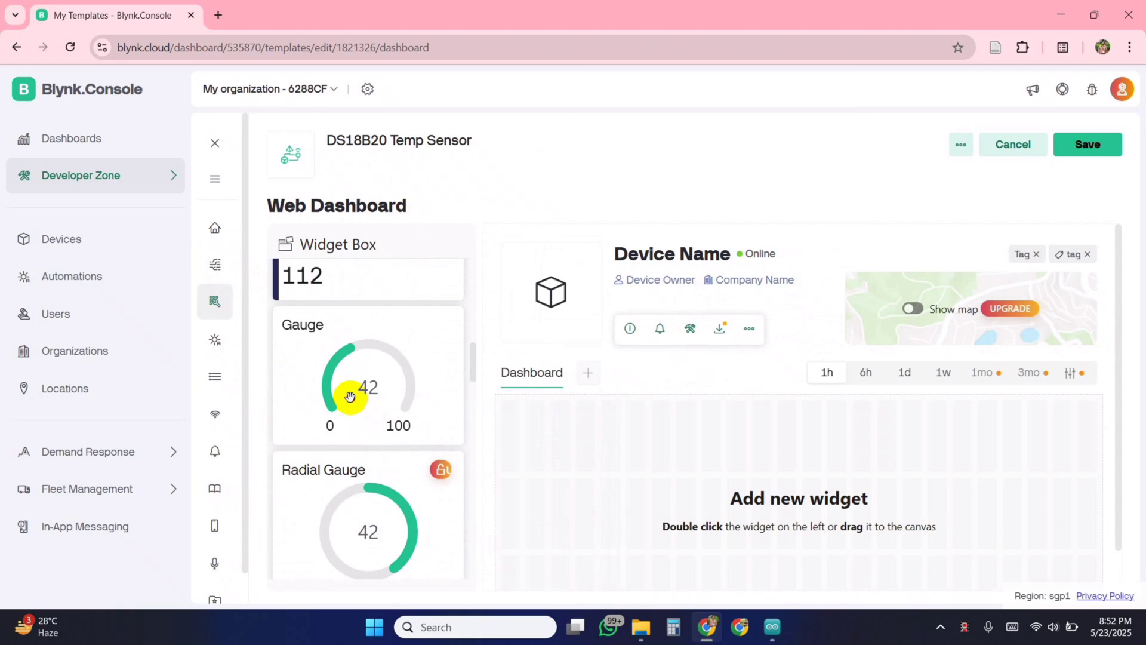
{"action": "double_click", "coordinate": [368, 376]}
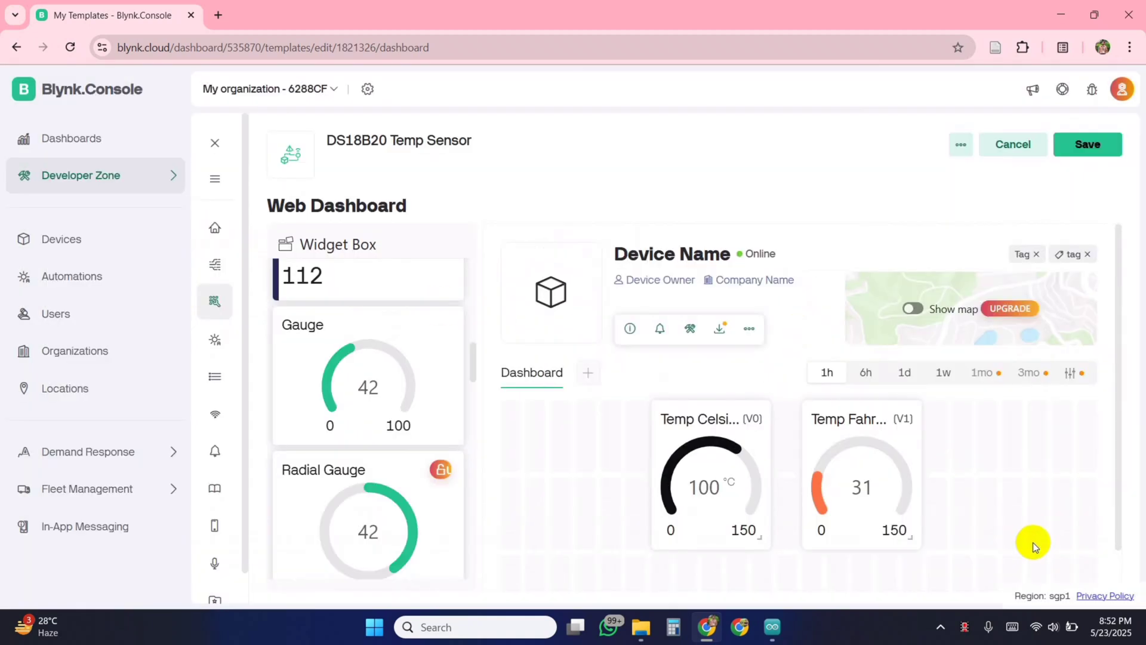
{"action": "left_click", "coordinate": [1086, 145]}
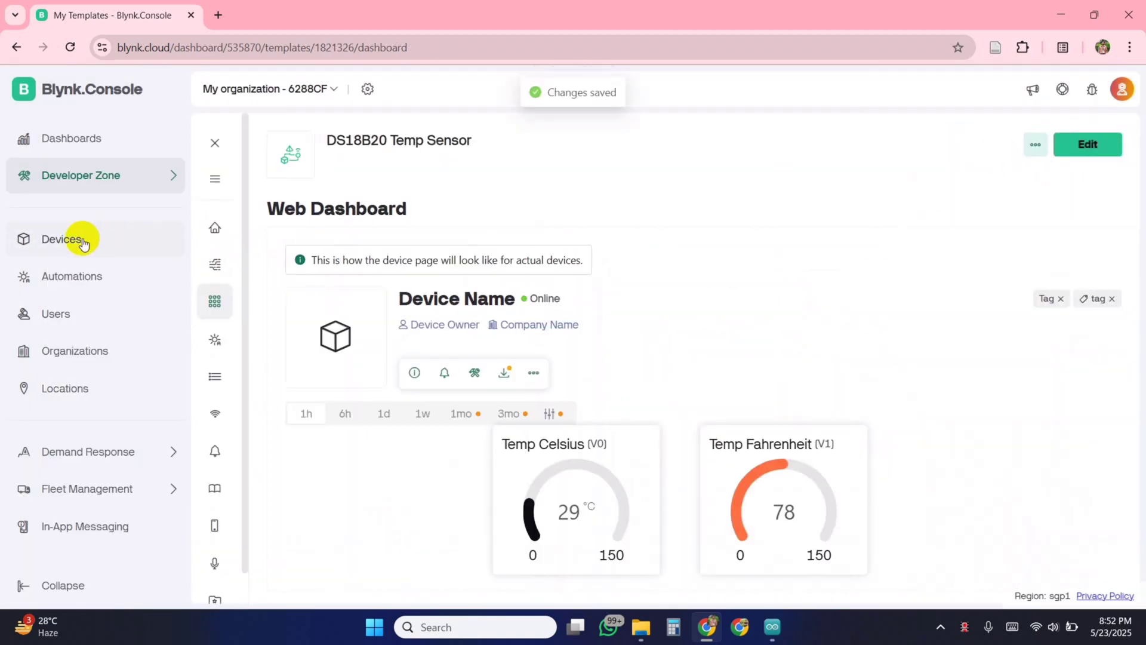
{"action": "left_click", "coordinate": [62, 239]}
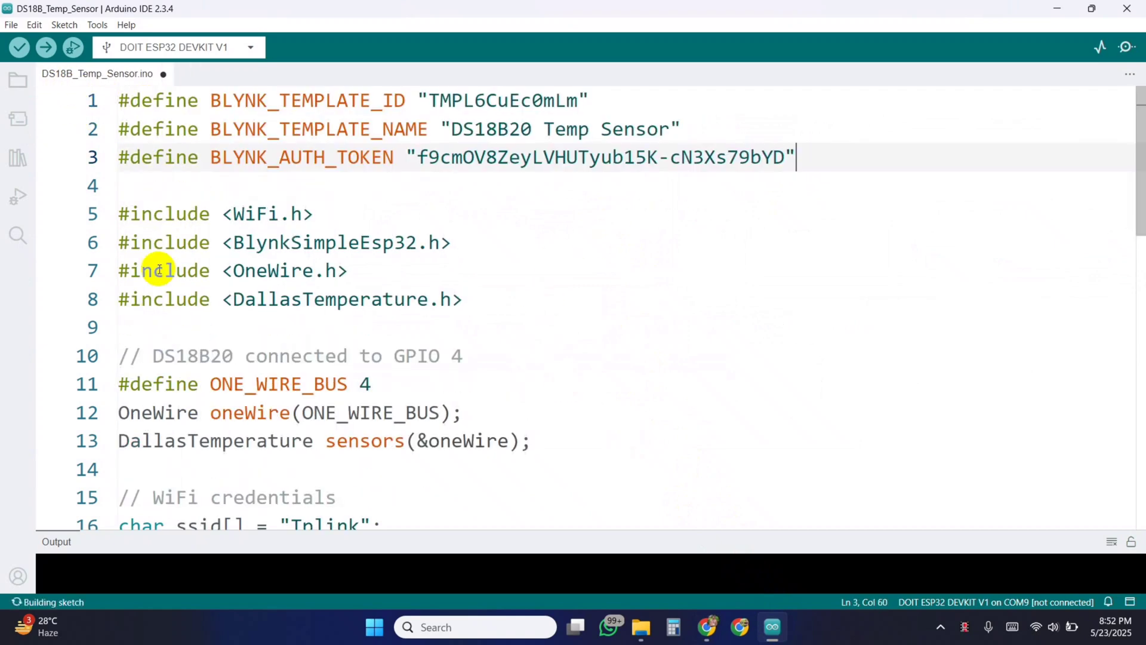
Search the Library Manager for OneWire and confirm version 2.3.8 is installed.
{"action": "double_click", "coordinate": [274, 271]}
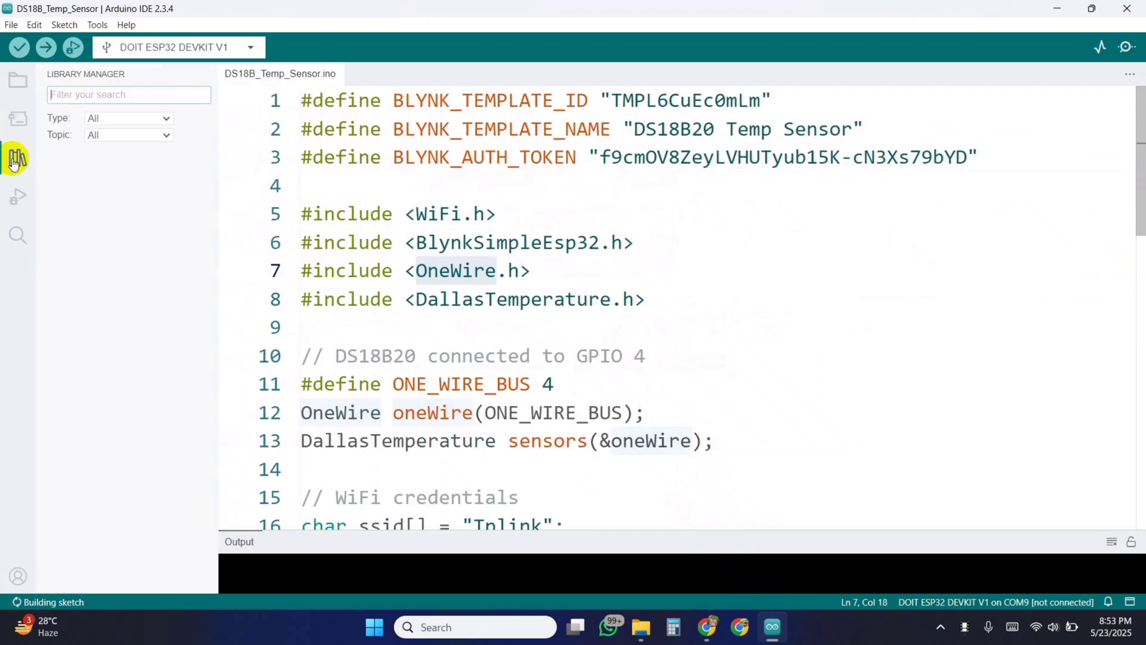
{"action": "type", "text": "OneWire"}
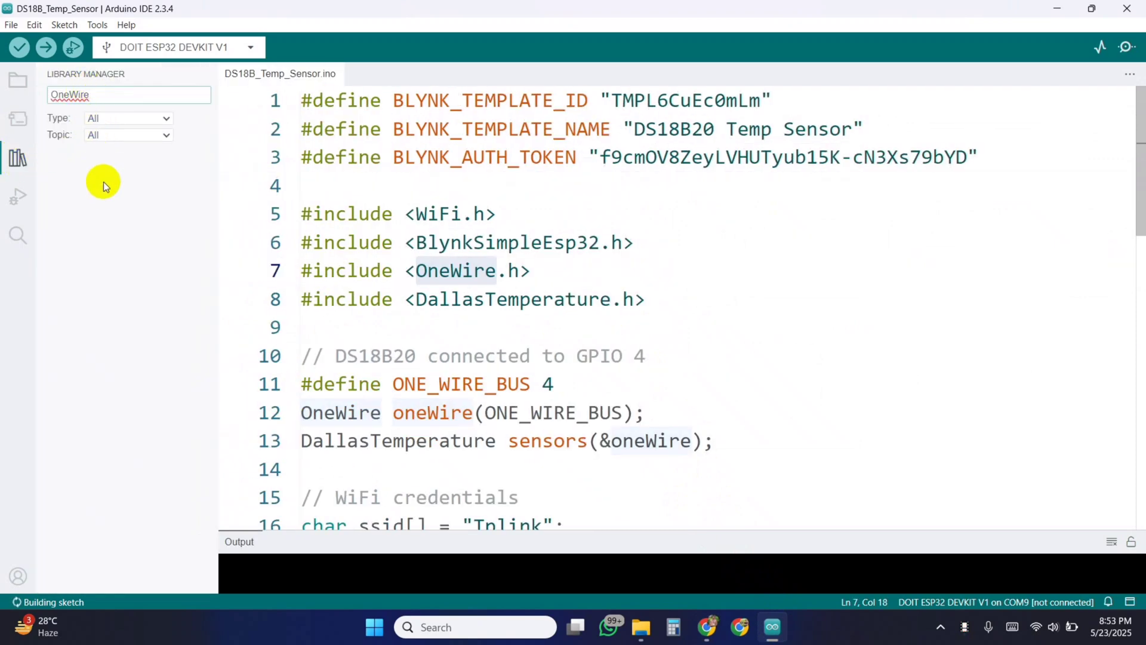
{"action": "left_click", "coordinate": [129, 96]}
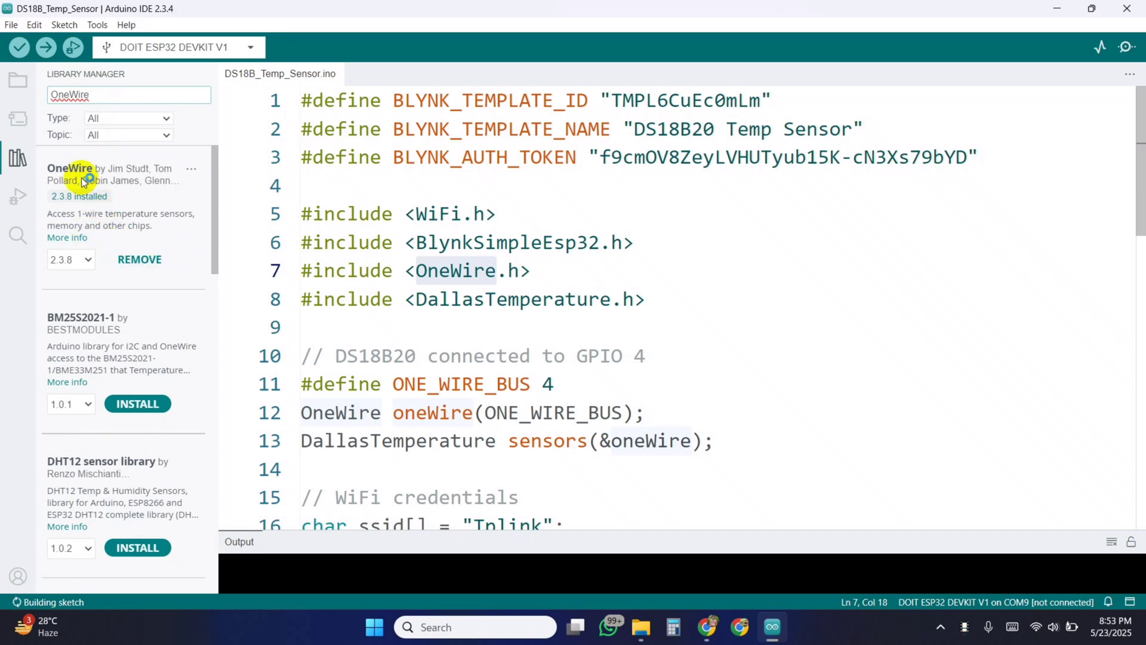
Search the Library Manager for the DallasTemperature library used by the sketch.
{"action": "double_click", "coordinate": [508, 299]}
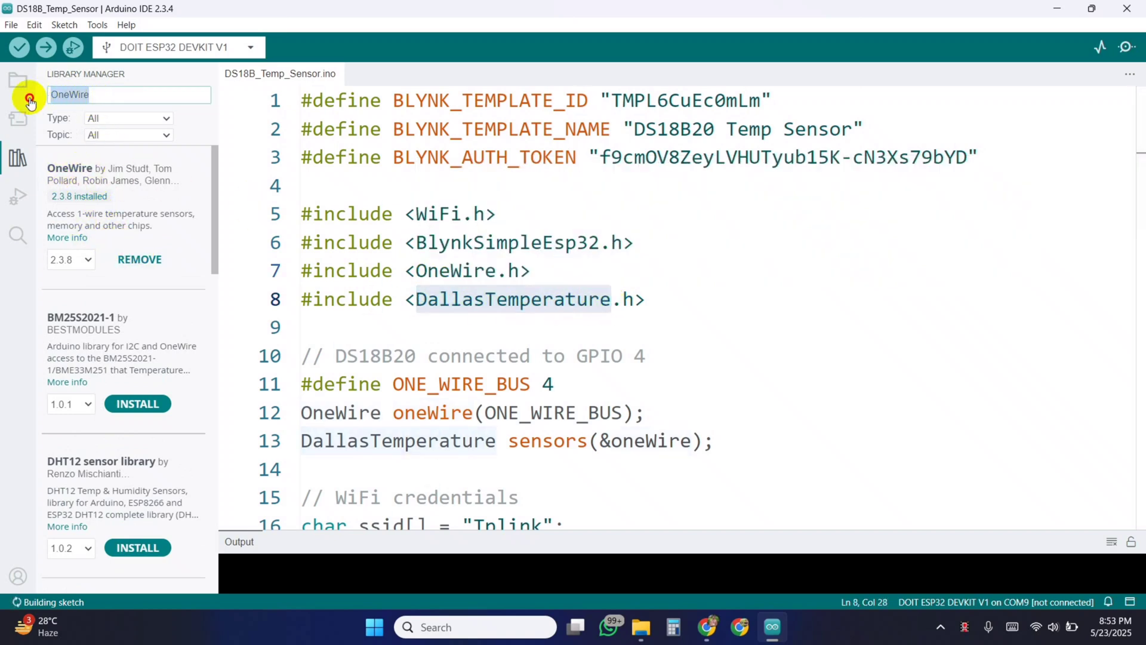
{"action": "type", "text": "DallasTemperature"}
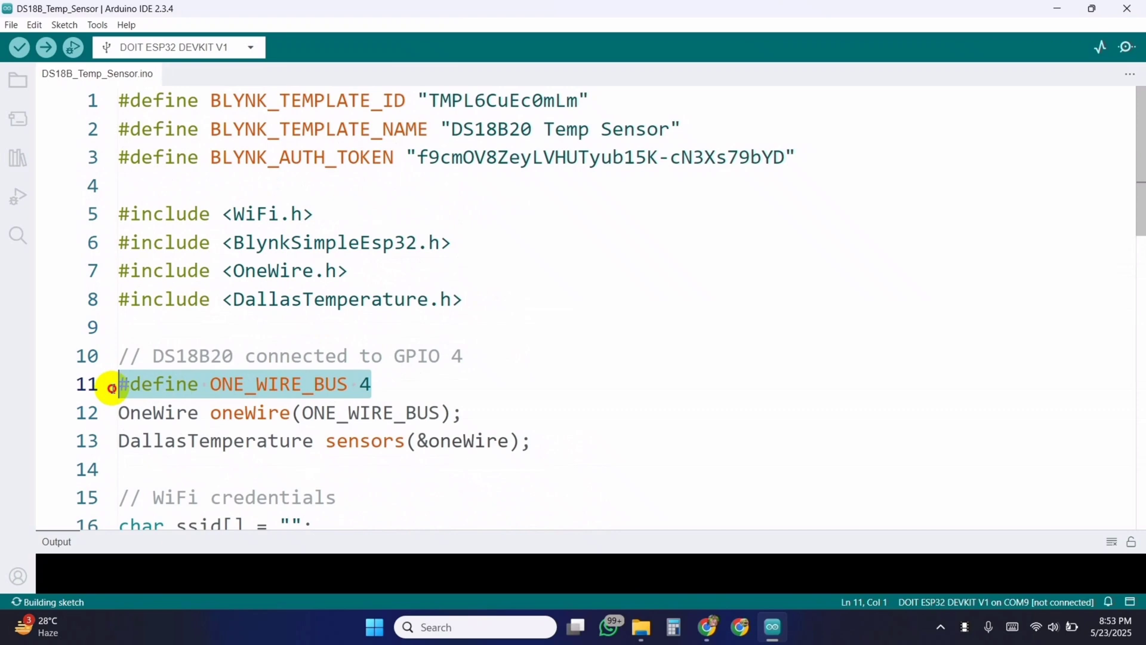
Enter the WiFi SSID RoboTech, then target ESP32 Dev Module on port COM9.
{"action": "scroll", "scroll_direction": "down", "scroll_amount": 3}
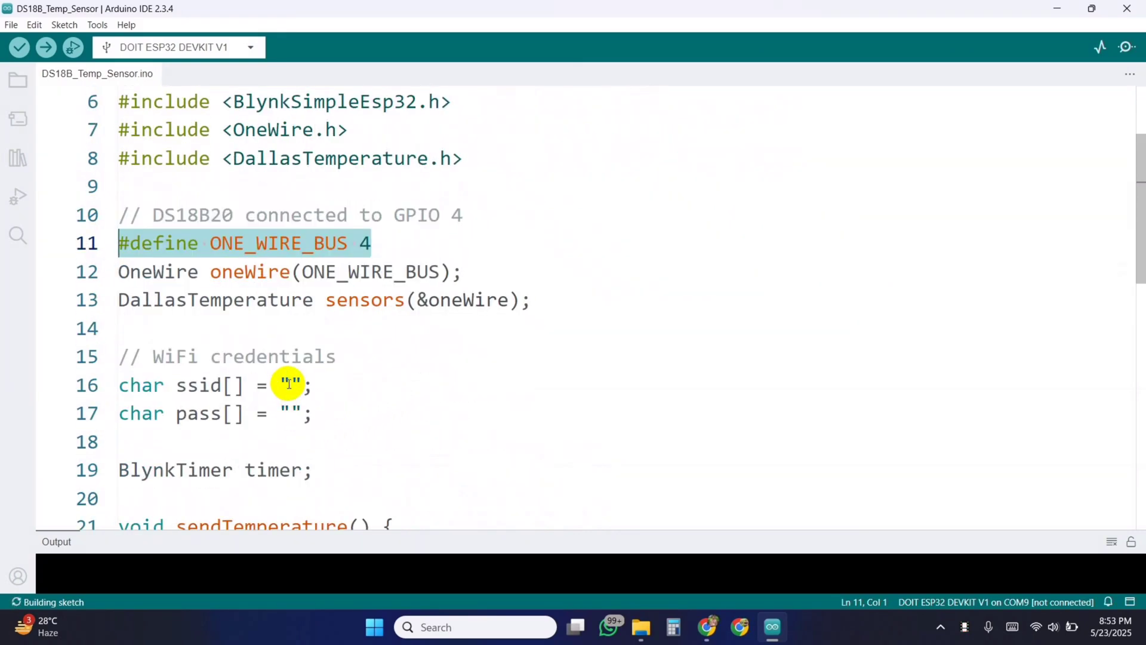
{"action": "type", "text": "RoboTrc"}
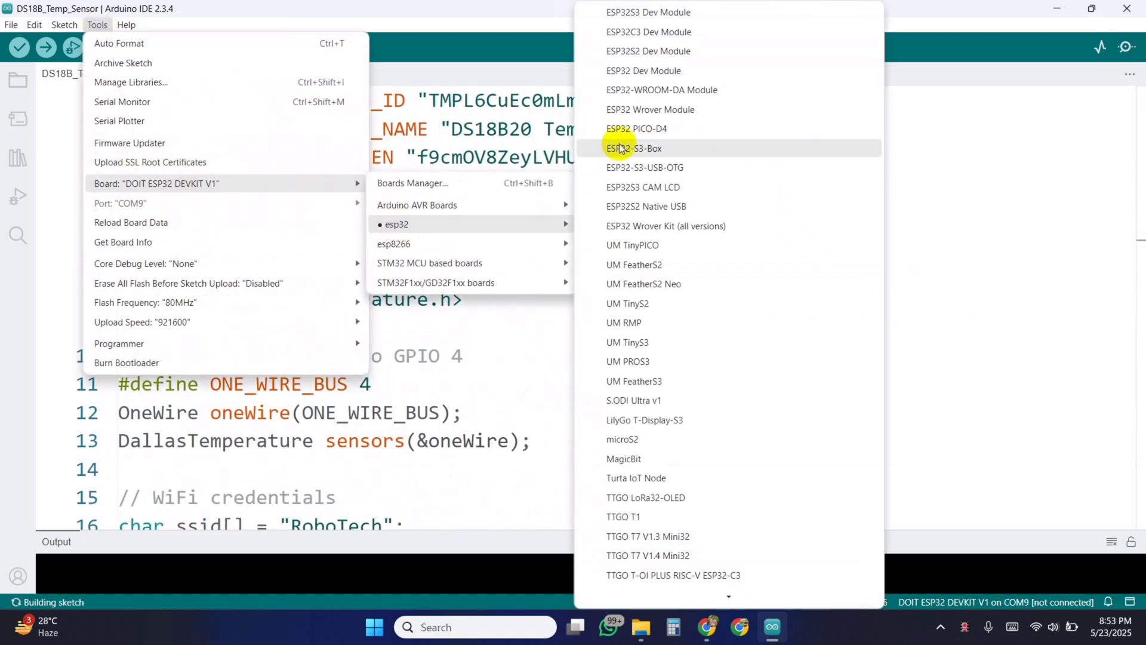
{"action": "left_click", "coordinate": [643, 71]}
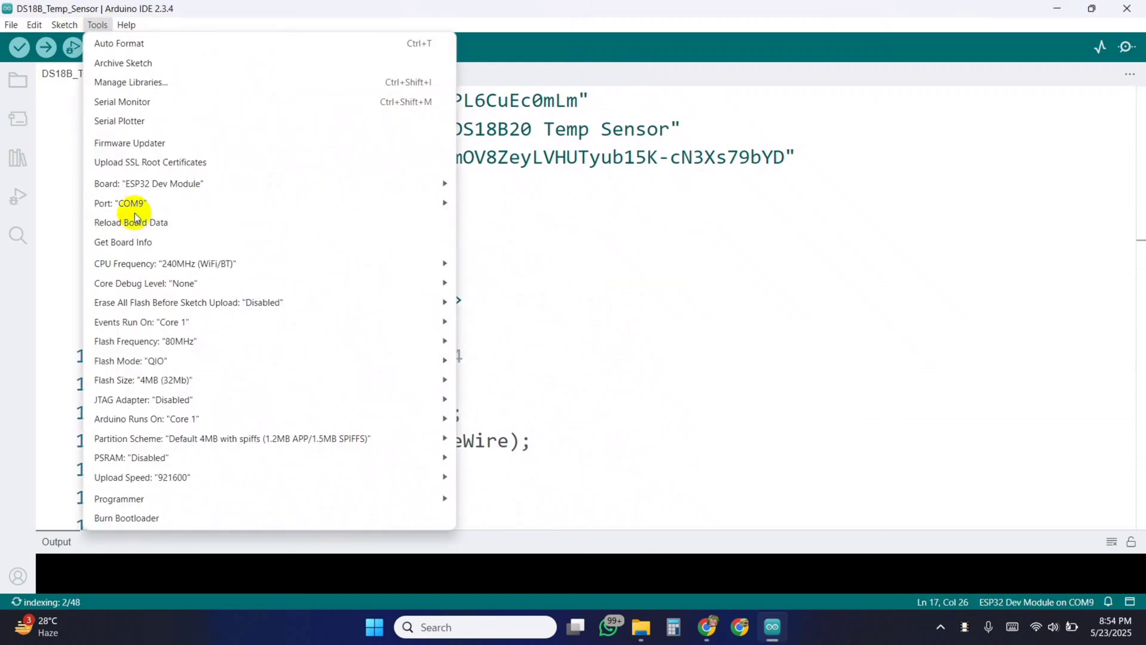
{"action": "left_click", "coordinate": [20, 47]}
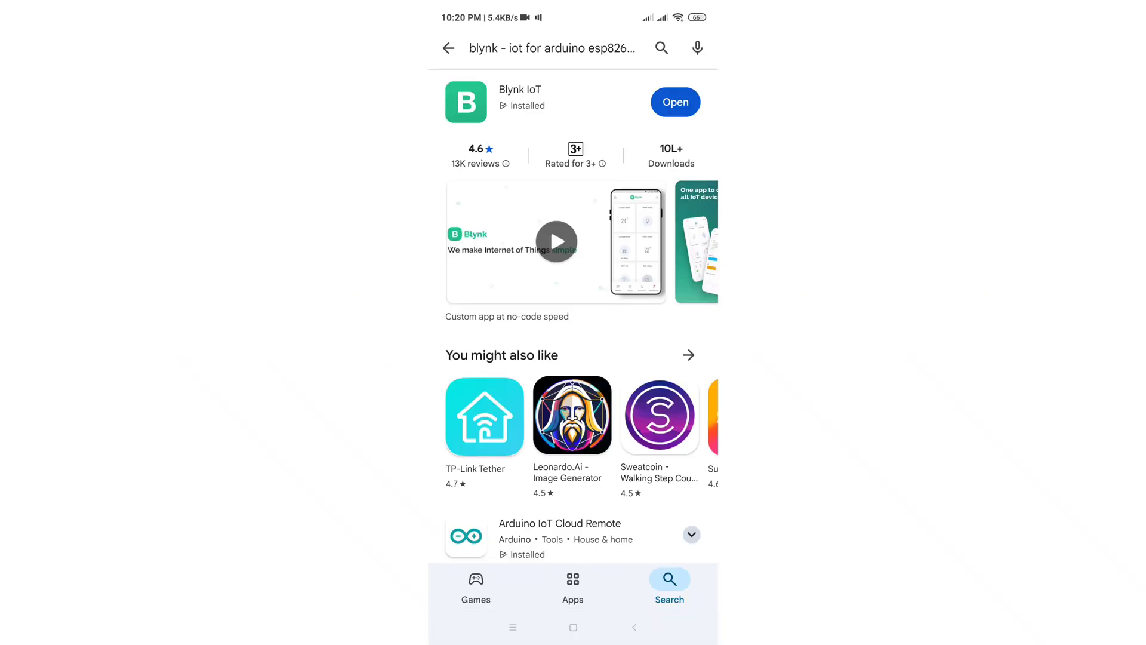
Launch Blynk IoT, enter the DS18B20 Temp Sensor device's dashboard editor and add a Gauge widget.
{"action": "left_click", "coordinate": [674, 101]}
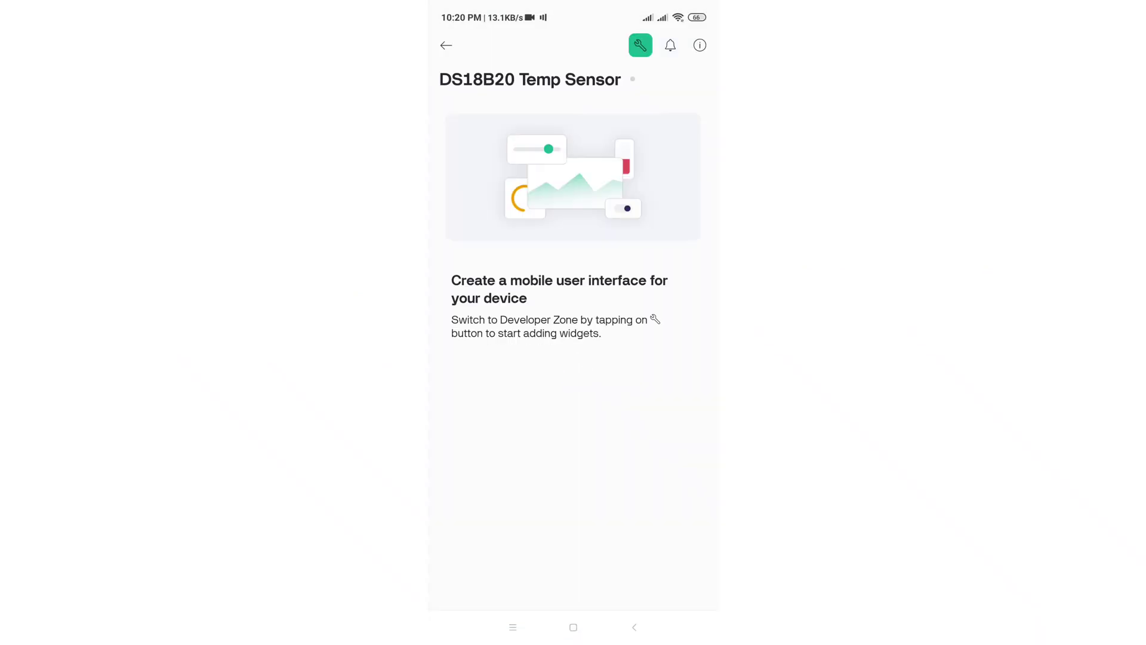
{"action": "left_click", "coordinate": [640, 44]}
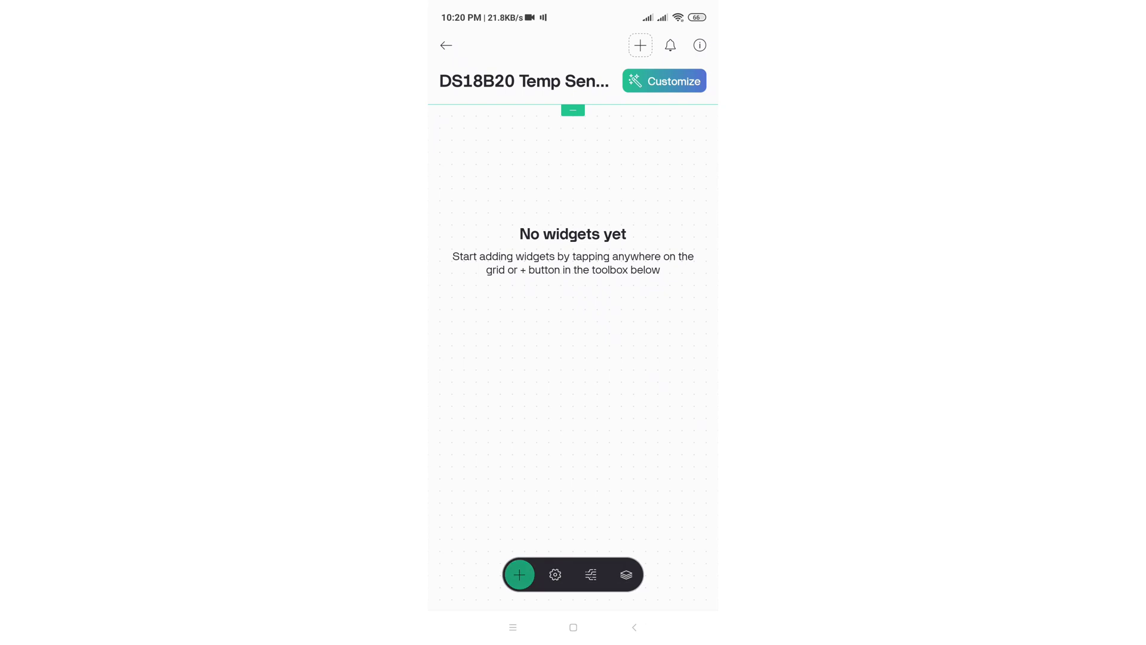
{"action": "left_click", "coordinate": [519, 574]}
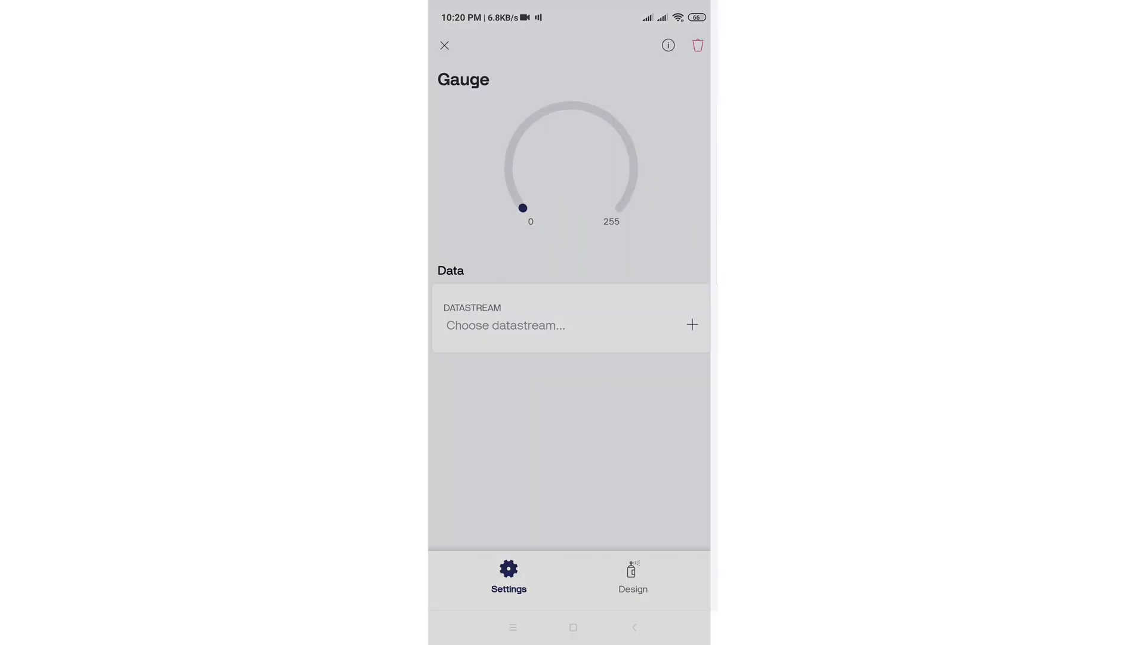
Title the 0–150 gauge Temp Fahrenheit with centred alignment and return to the device list.
{"action": "left_click", "coordinate": [633, 578]}
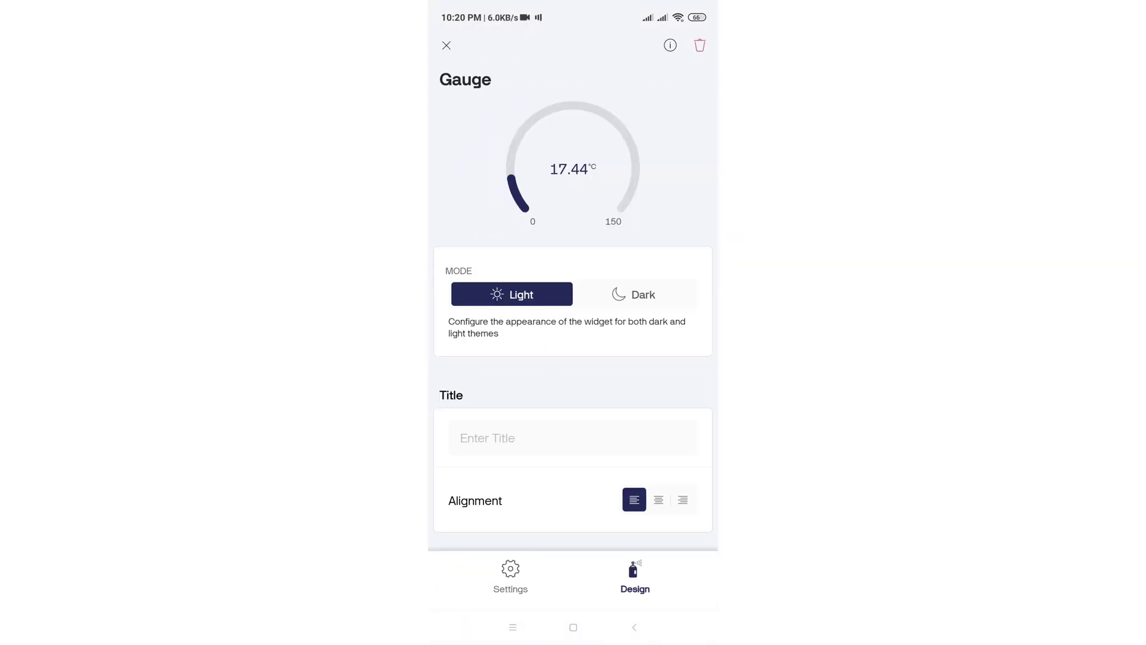
{"action": "type", "text": "Temp Ce"}
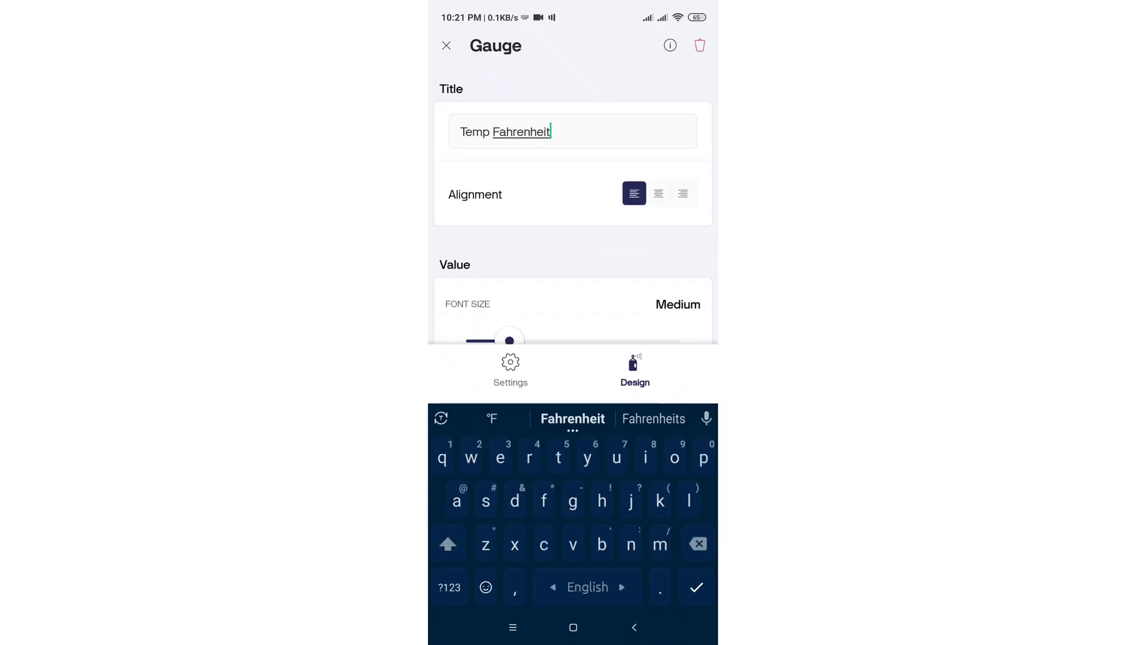
{"action": "left_click", "coordinate": [657, 439]}
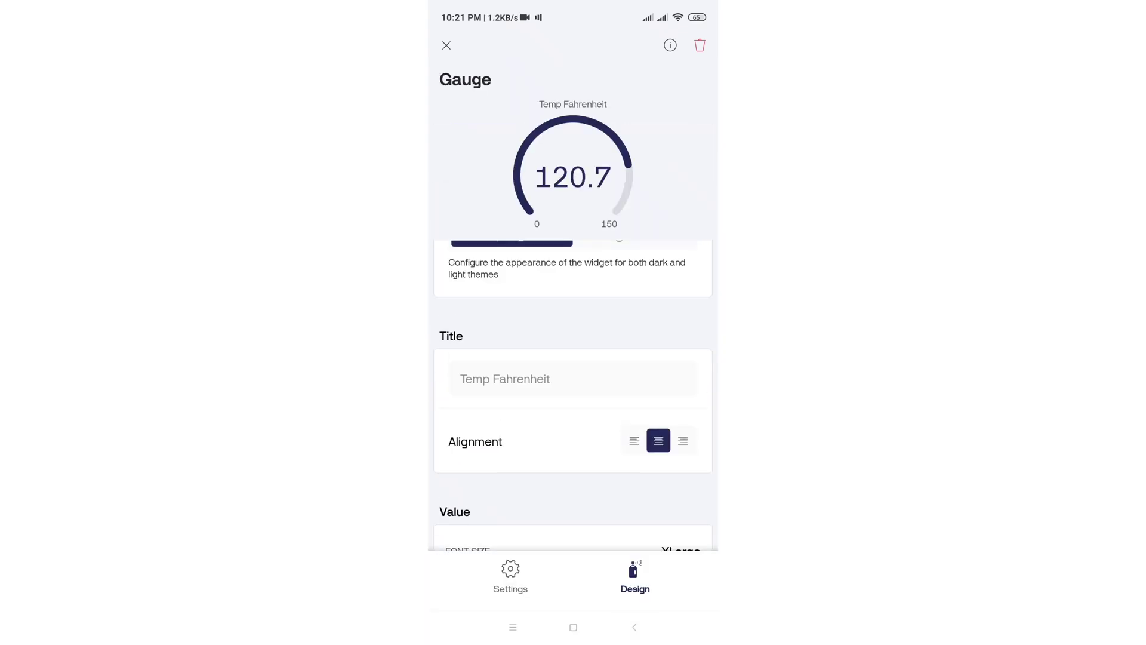
{"action": "left_click", "coordinate": [447, 45]}
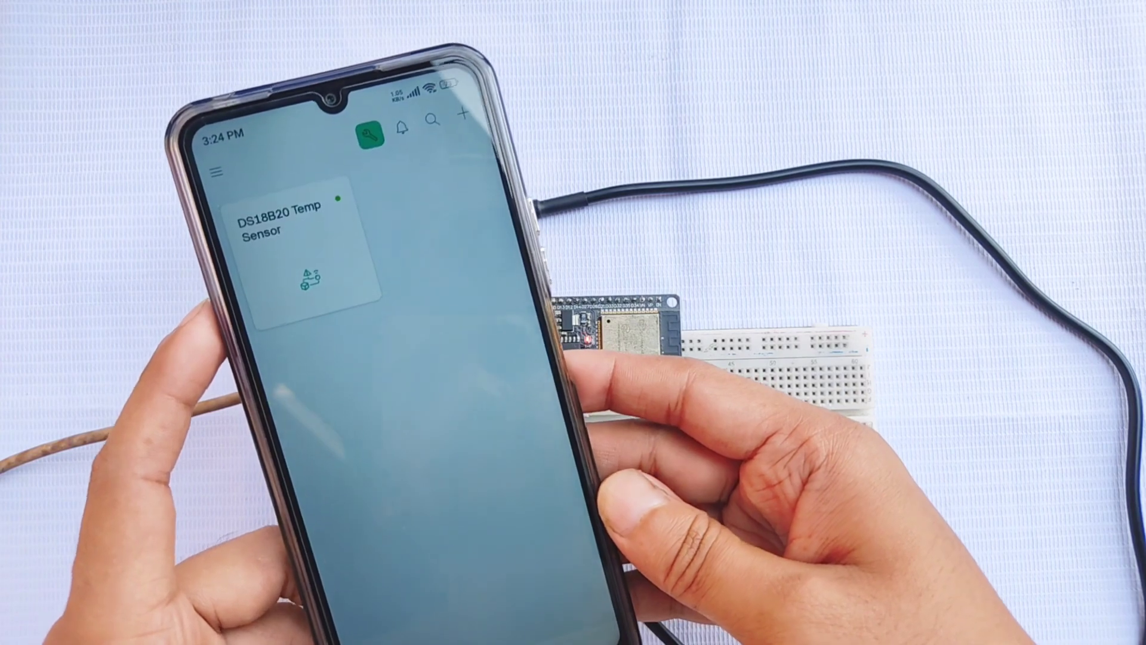
View live Celsius and Fahrenheit gauge readings on the DS18B20 Temp Sensor dashboard.
{"action": "left_click", "coordinate": [296, 256]}
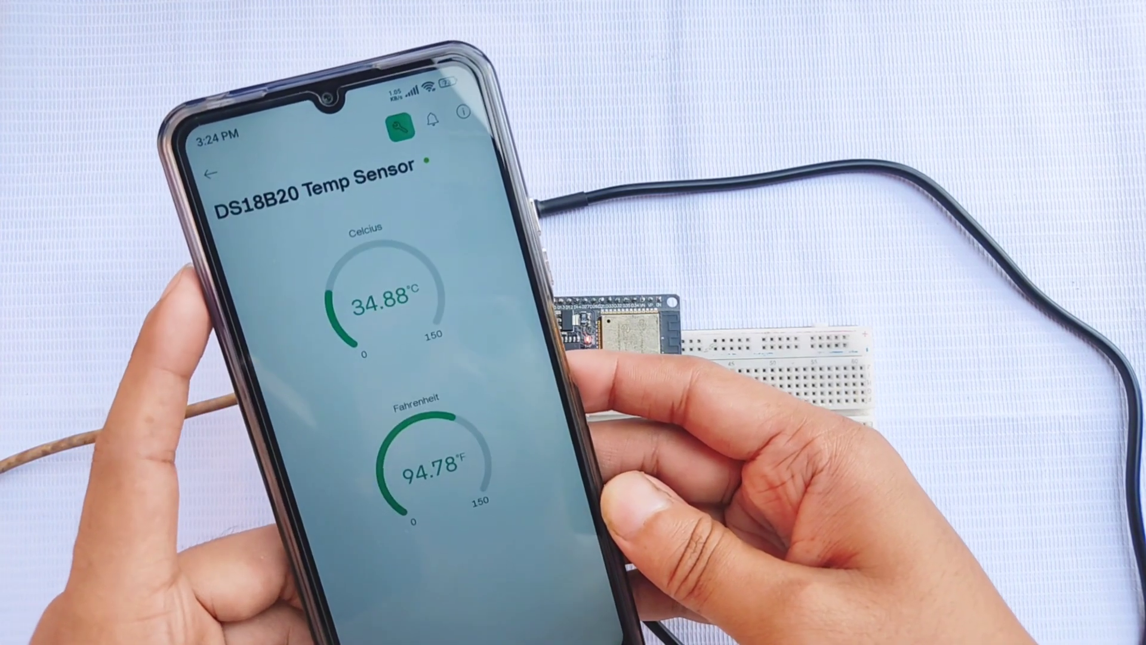